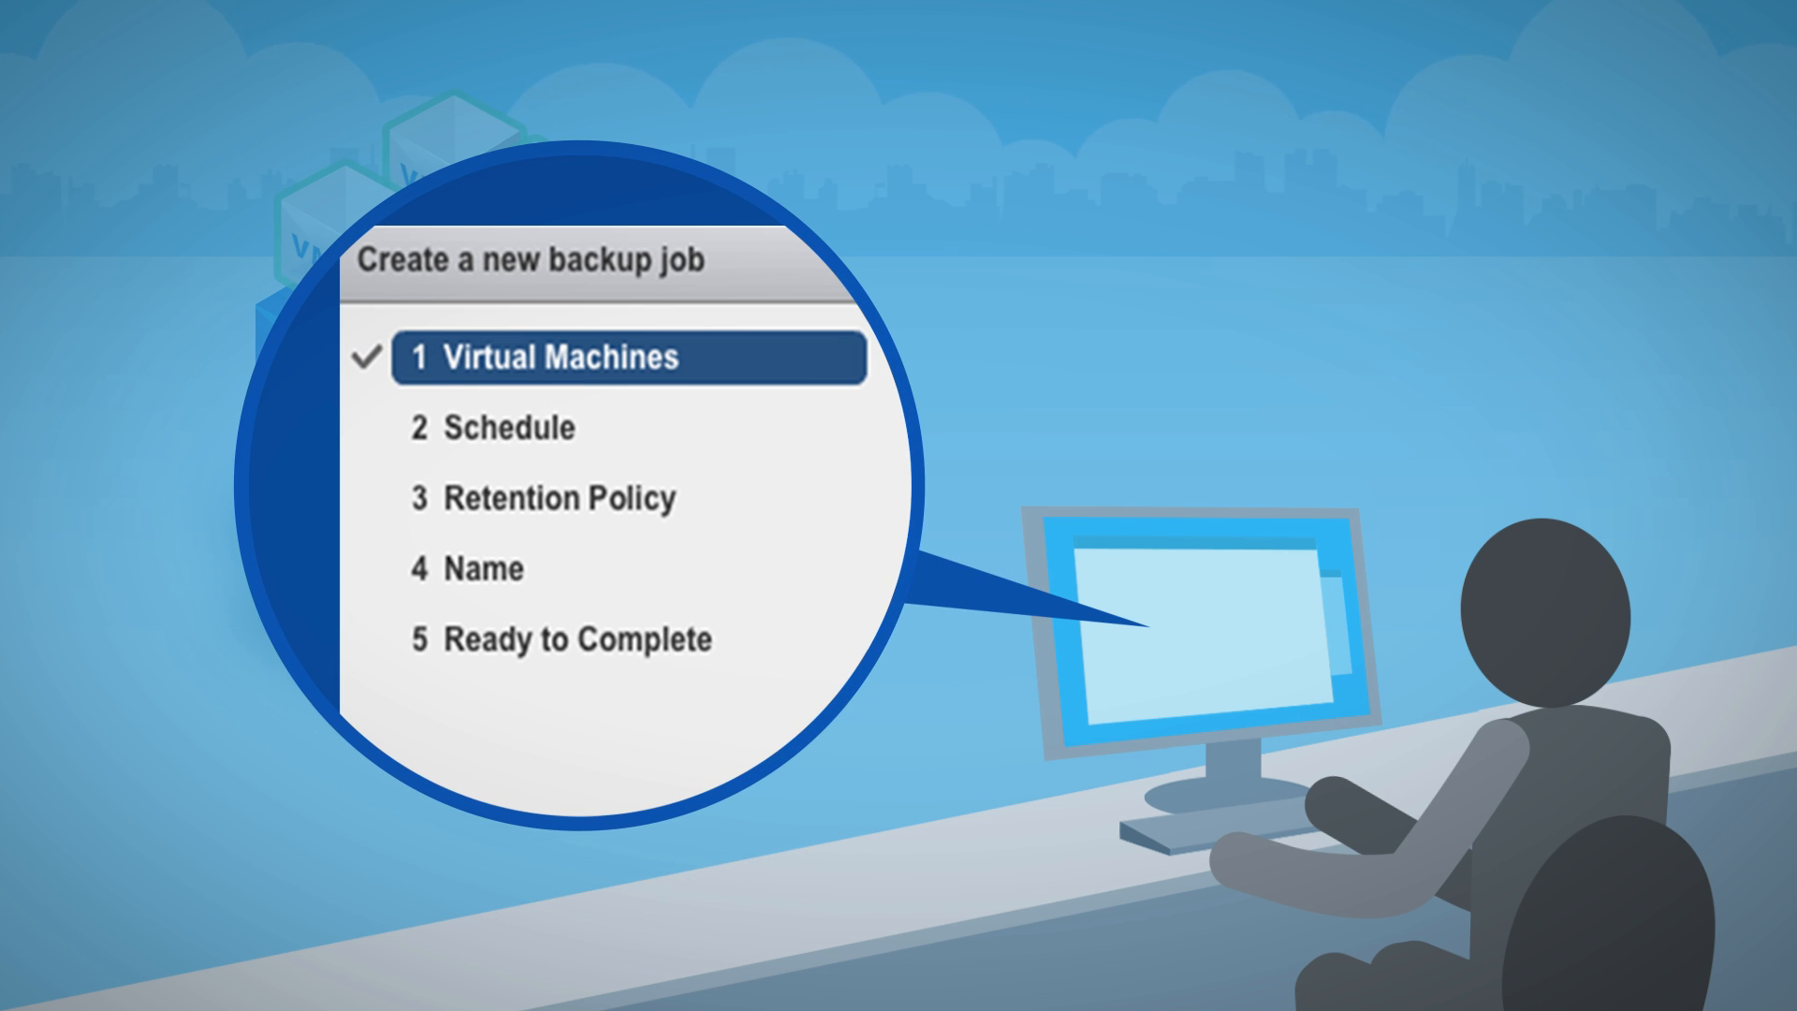
Step: Advance the backup job wizard to step 3, Retention Policy
left_click(557, 497)
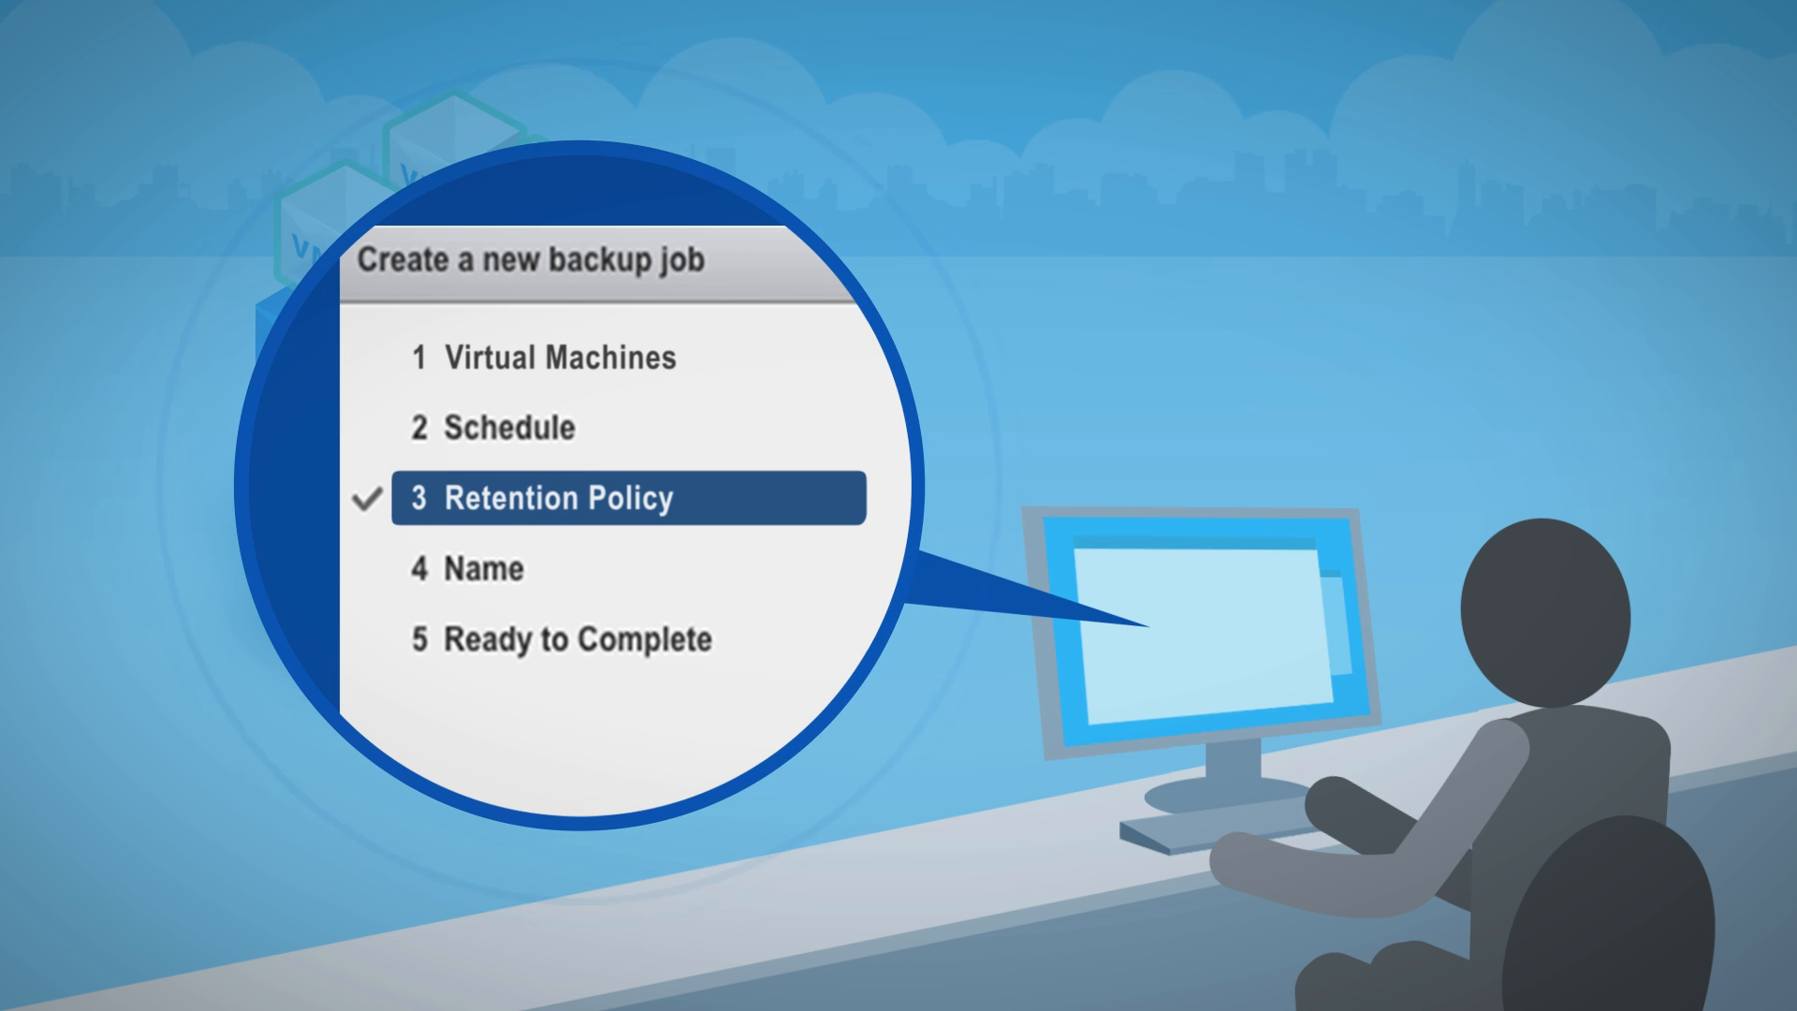